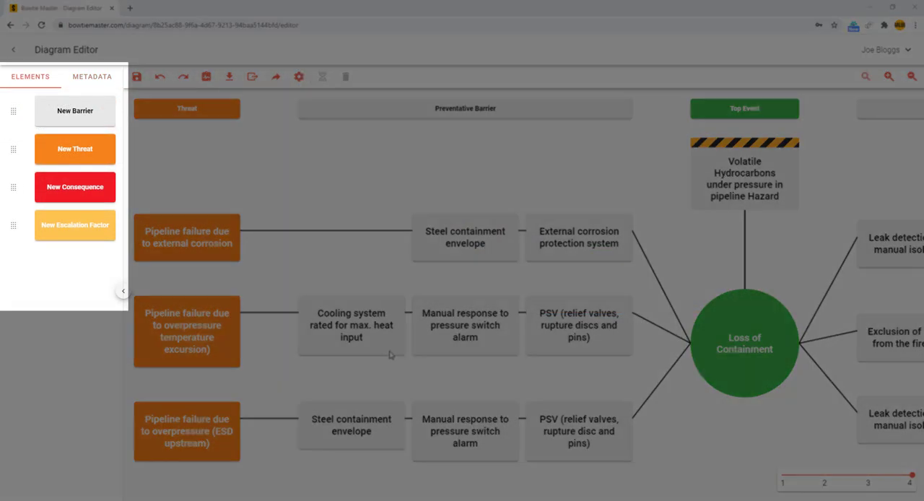
Create a new red metadata type named 'Barrier Type' from the Metadata tab.
click(93, 75)
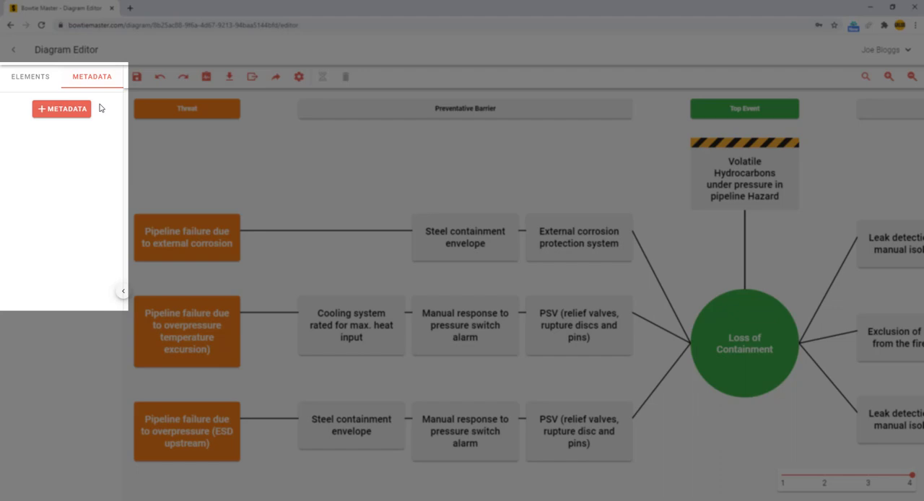
click(61, 108)
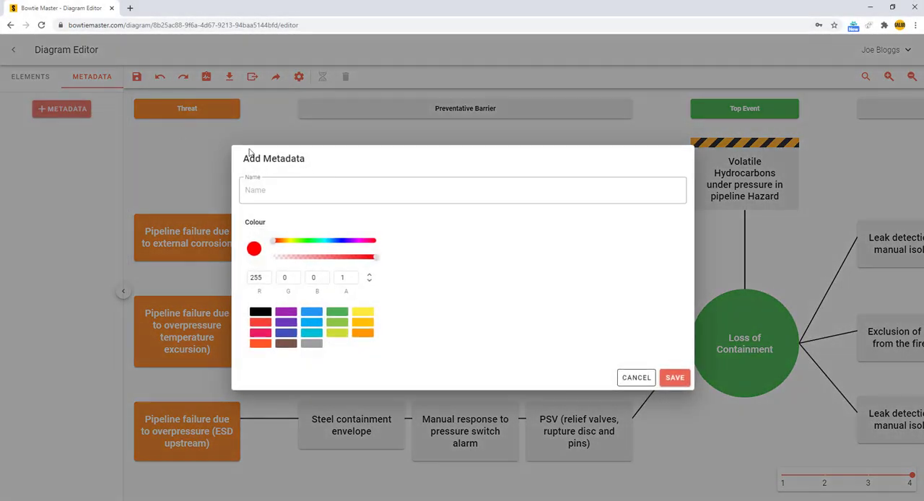
mouse_move(314, 180)
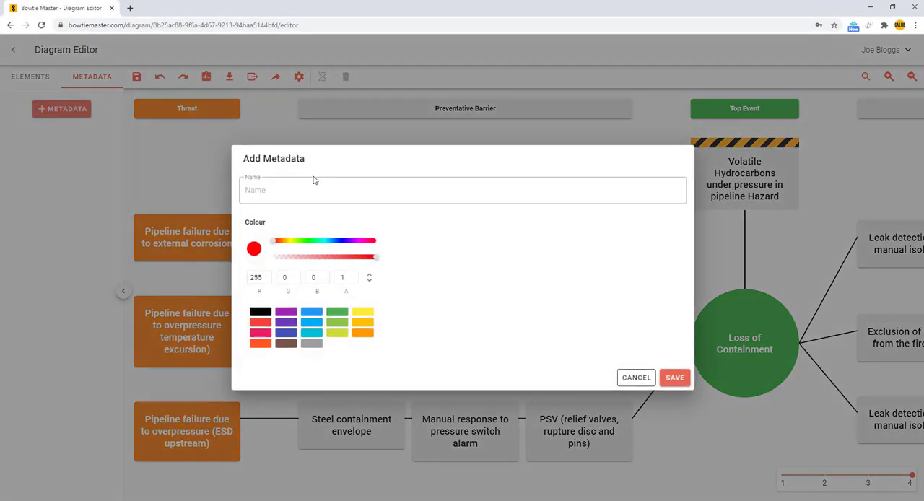
text(Barrier Type)
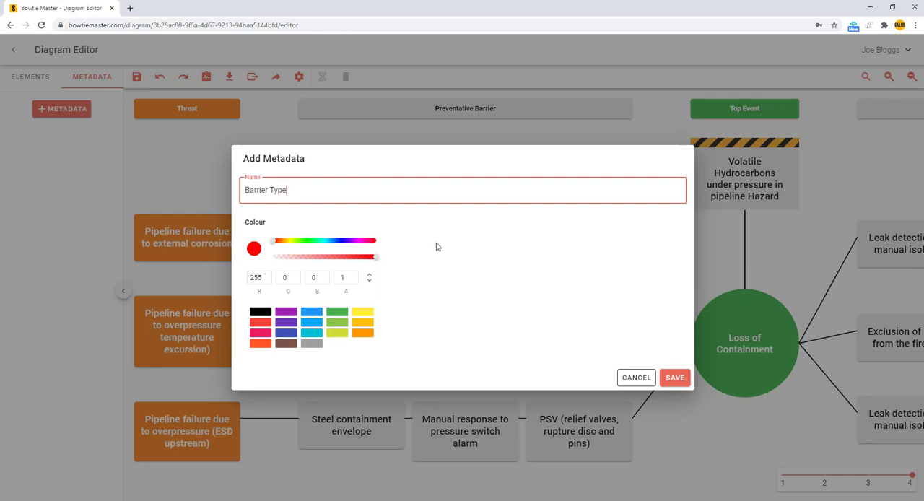
click(674, 378)
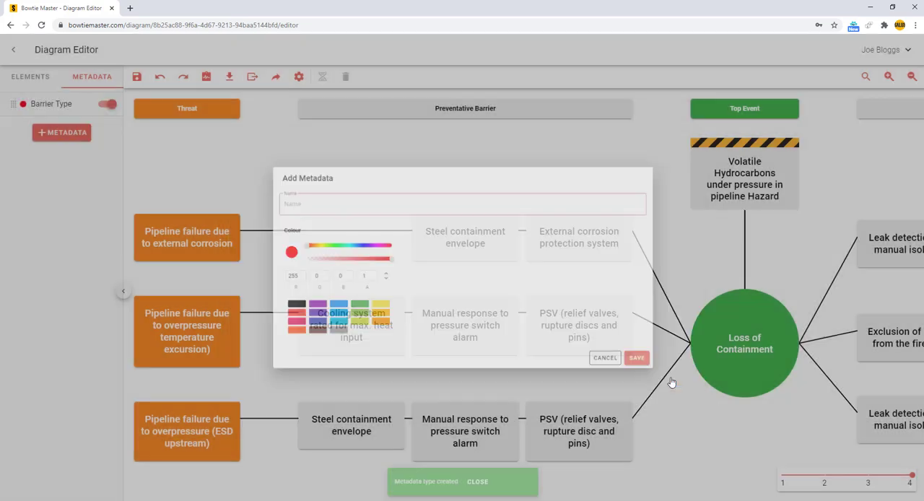
Add the options from Continuous Hardware to Active Human, each with its own colour.
click(605, 358)
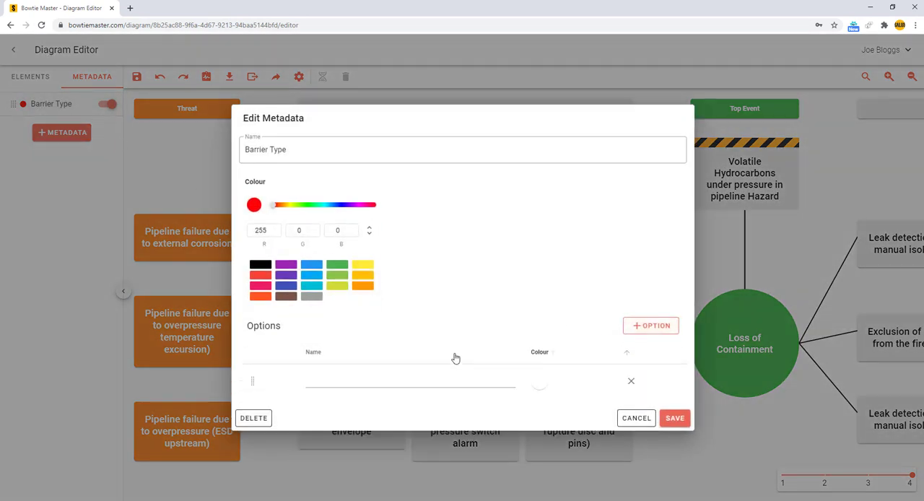
text(Continuous Hardware)
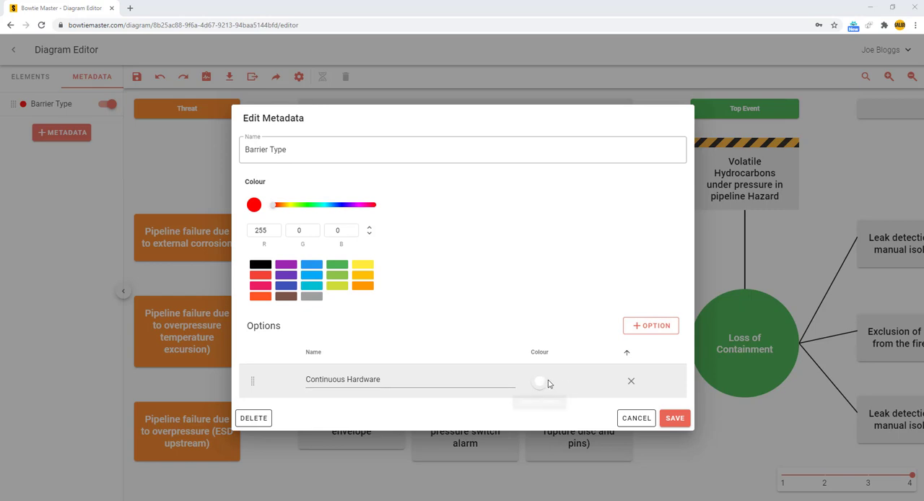
click(539, 381)
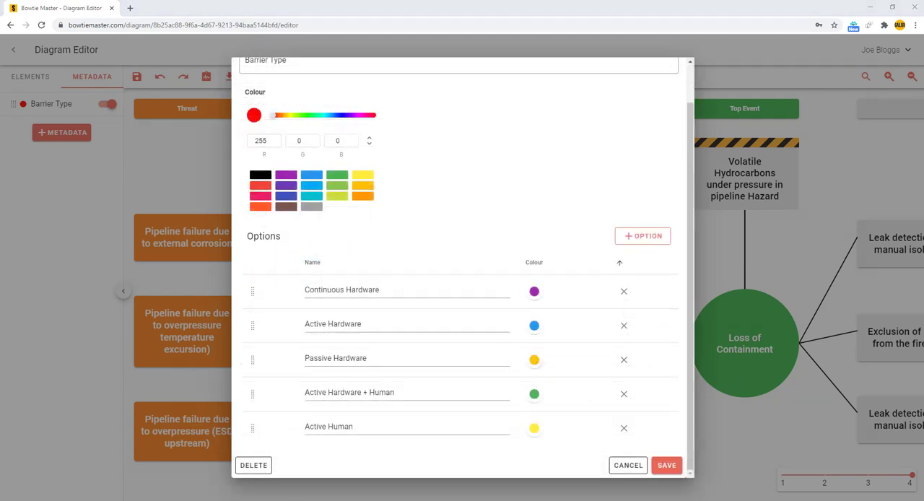
mouse_move(710, 425)
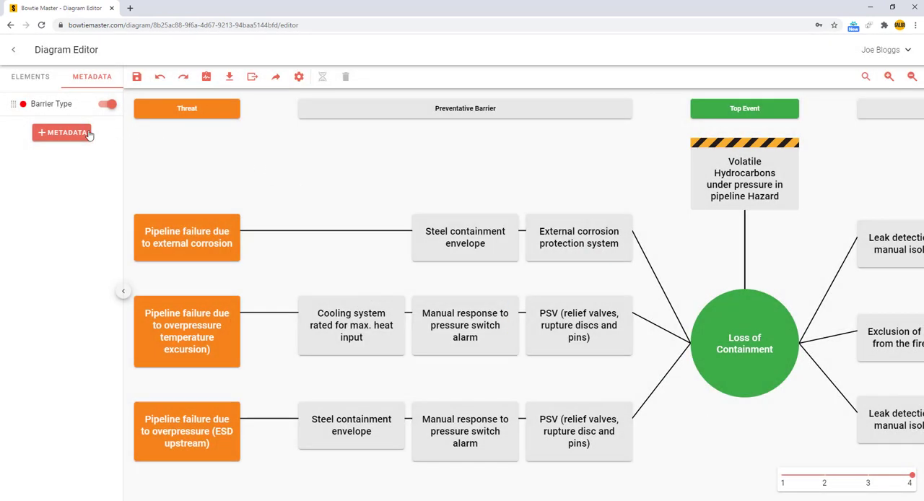
Create a second red metadata type named 'Barrier Condition'.
click(61, 132)
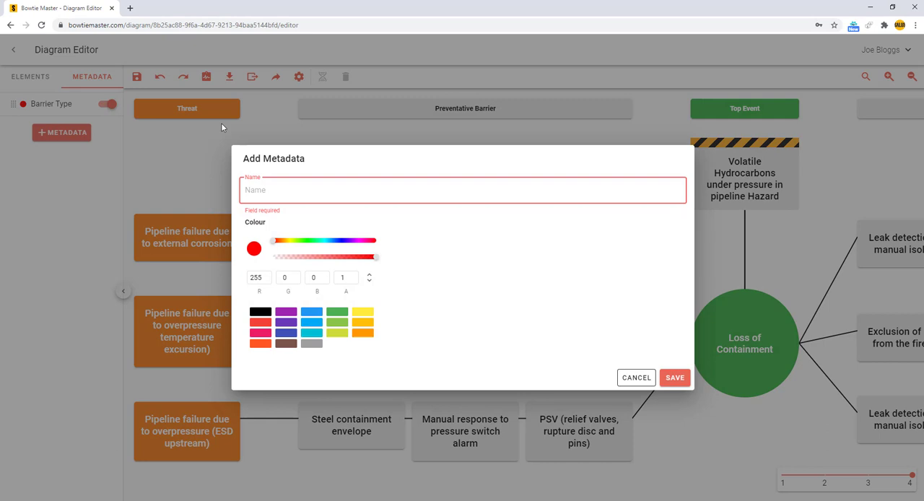
text(Barrier Condition)
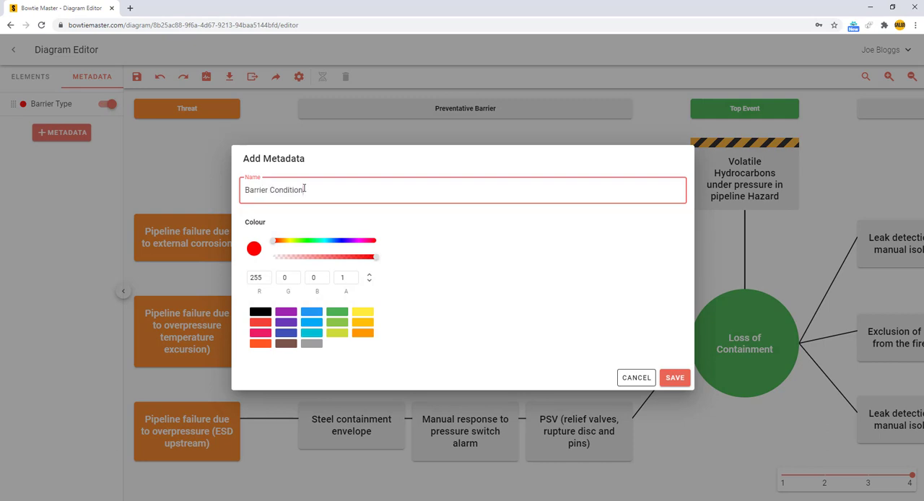
click(672, 378)
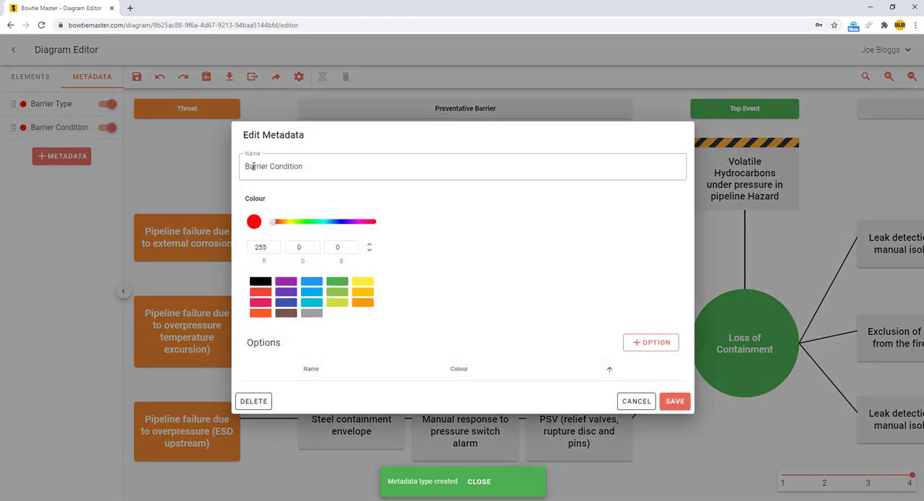
Add red Not Effective, yellow Partially Effective and green Effective options and save.
click(649, 326)
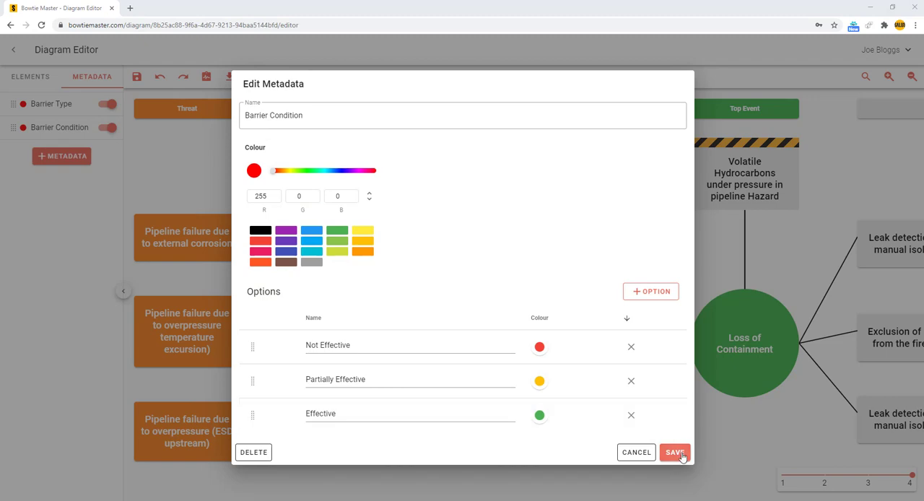
click(674, 452)
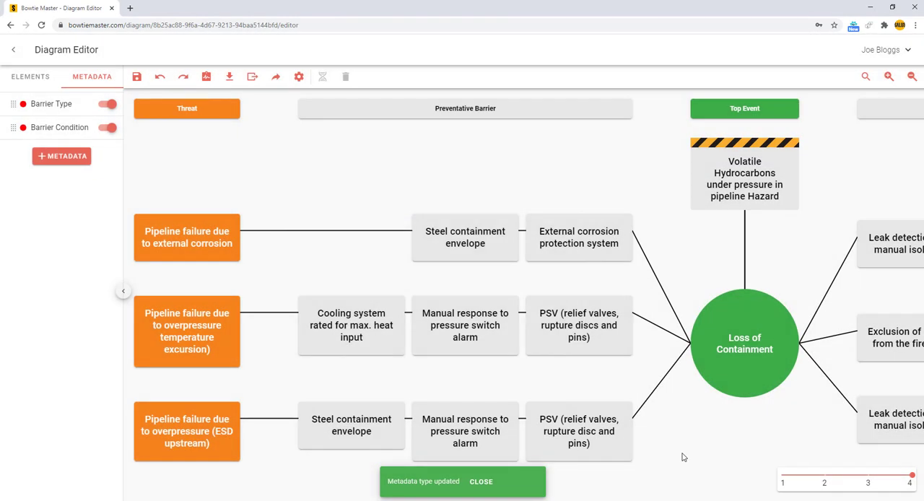
click(481, 483)
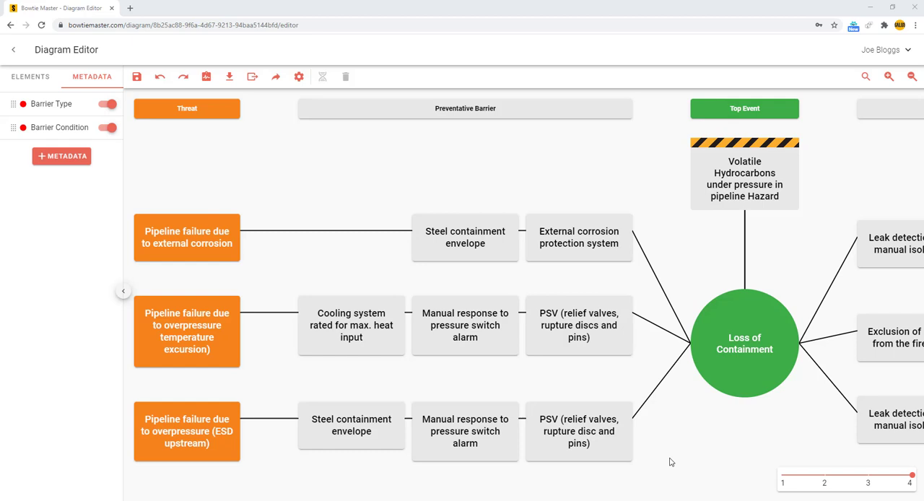
mouse_move(82, 171)
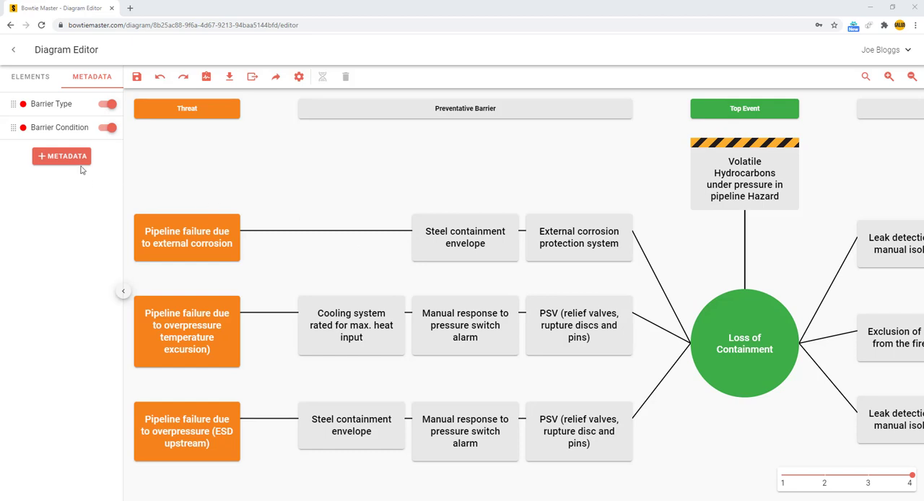
Create a third metadata type 'Barrier Owner' coloured yellow and save it.
click(61, 155)
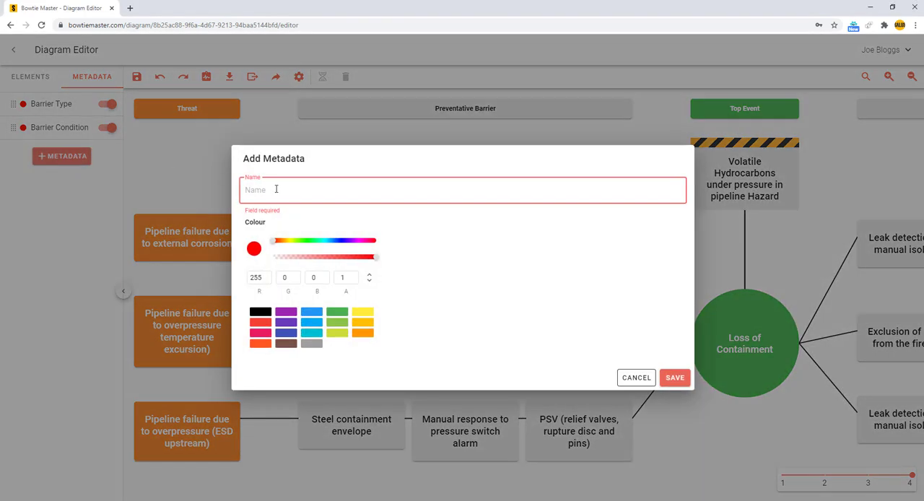
text(Barrier Owner)
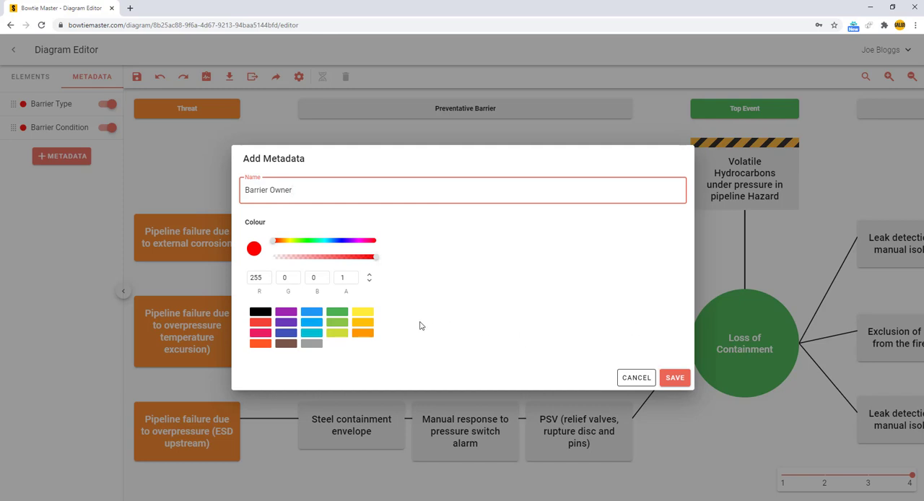
click(363, 312)
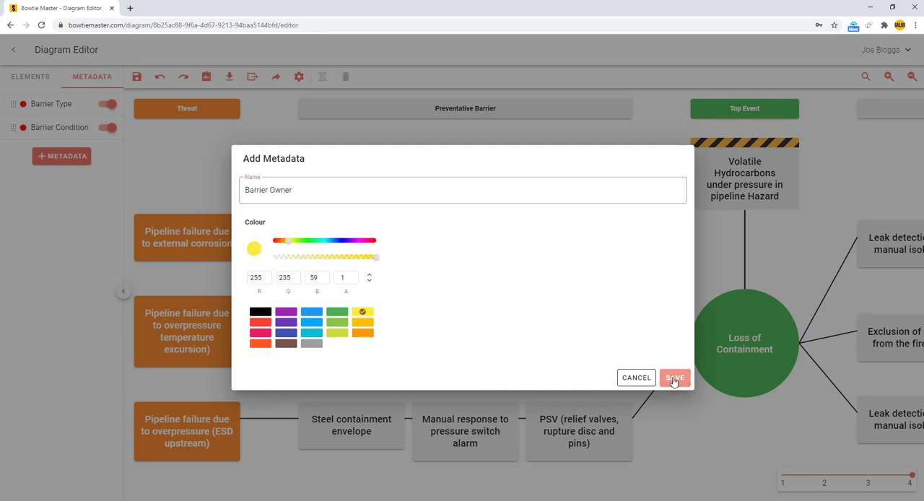
click(674, 378)
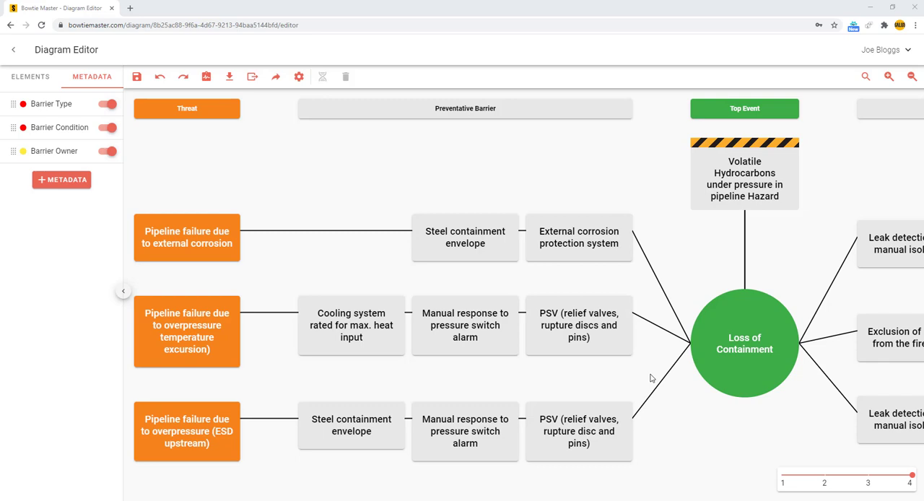
mouse_move(473, 252)
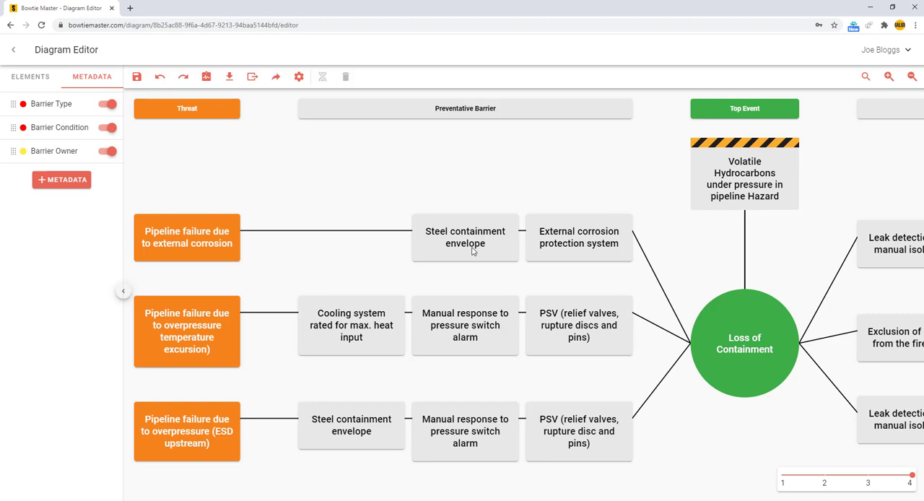
Tag the Steel containment envelope barrier as Passive Hardware and Not Effective.
click(465, 237)
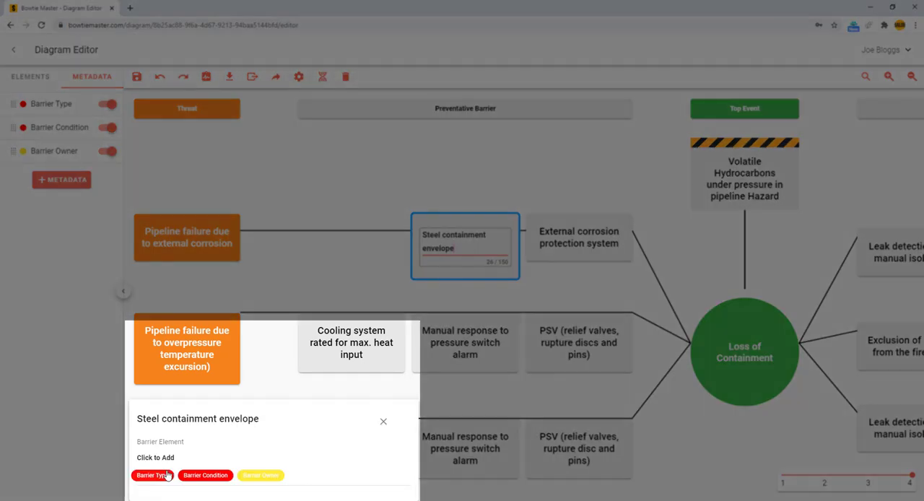
click(152, 474)
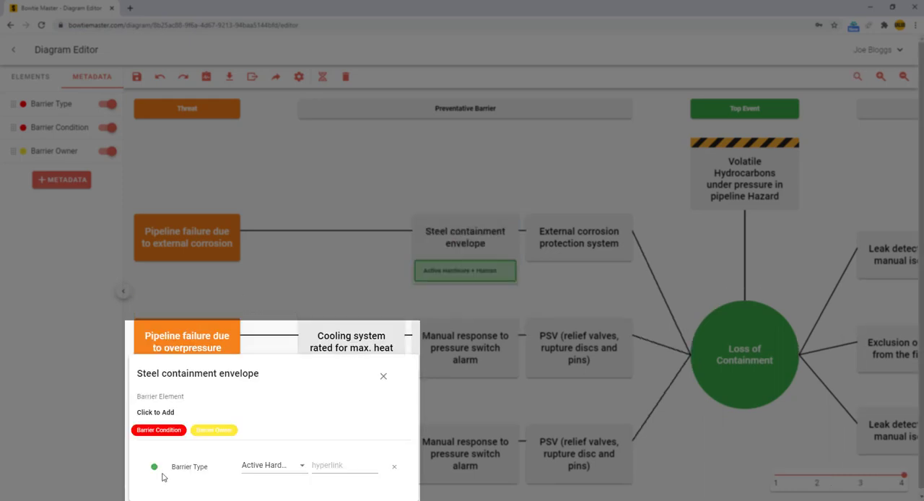
mouse_move(165, 474)
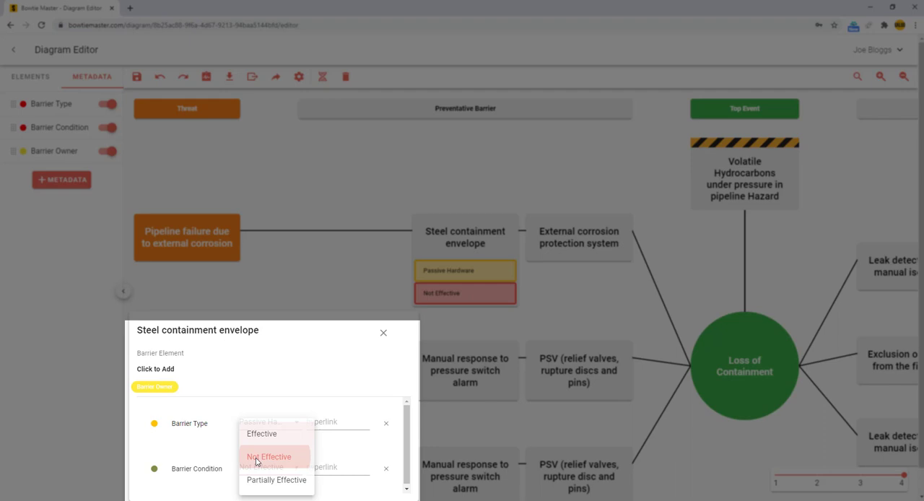
click(269, 456)
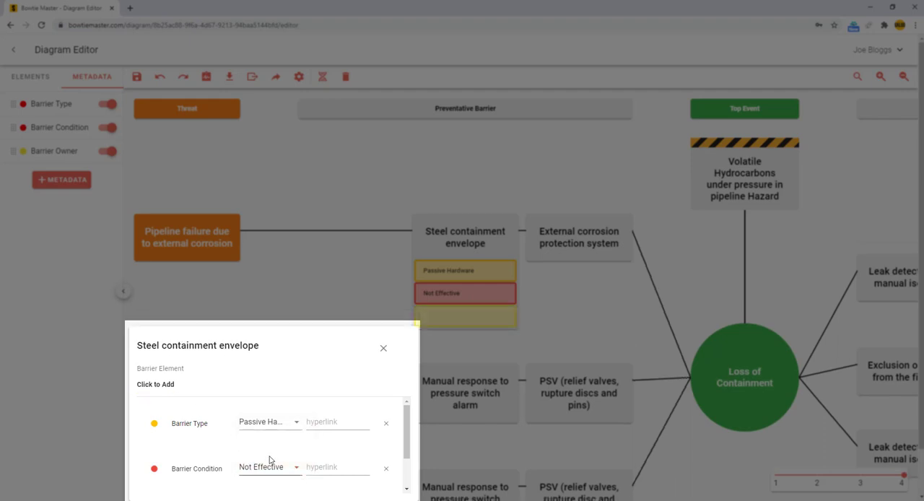
Set the barrier's owner to Engineering Manager and close its metadata panel.
scroll(down, 3)
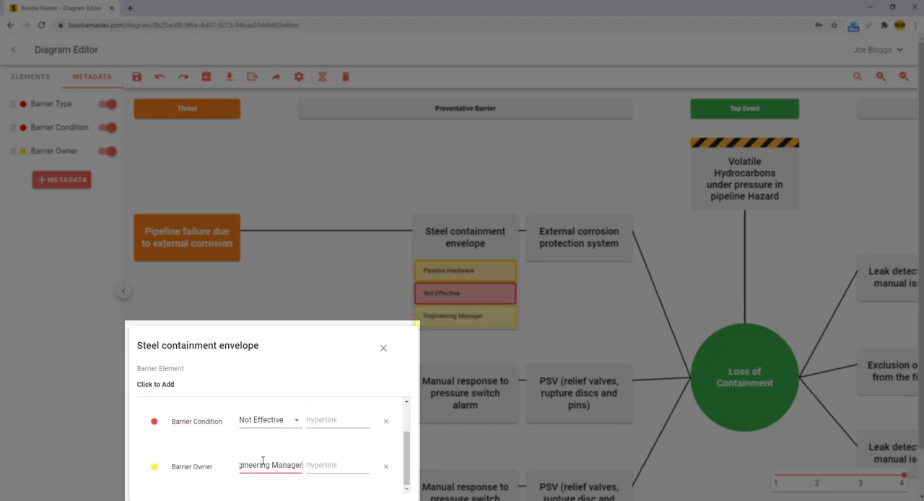
click(338, 464)
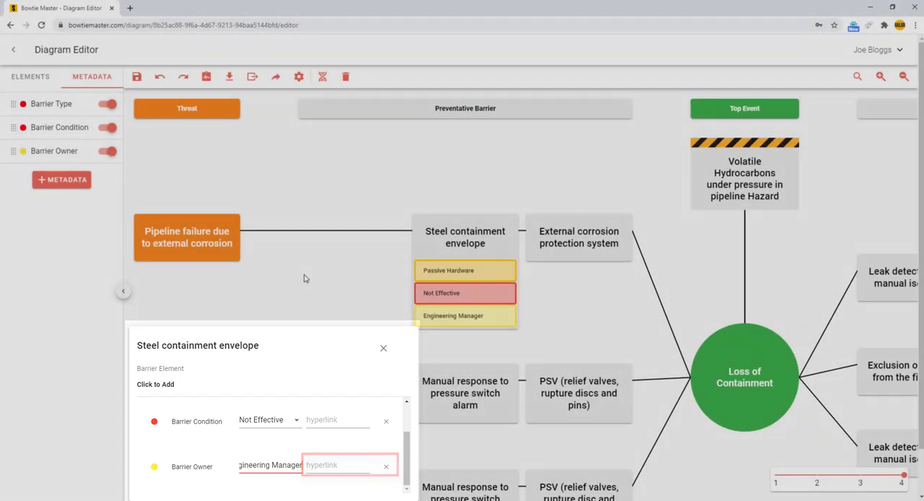
click(384, 348)
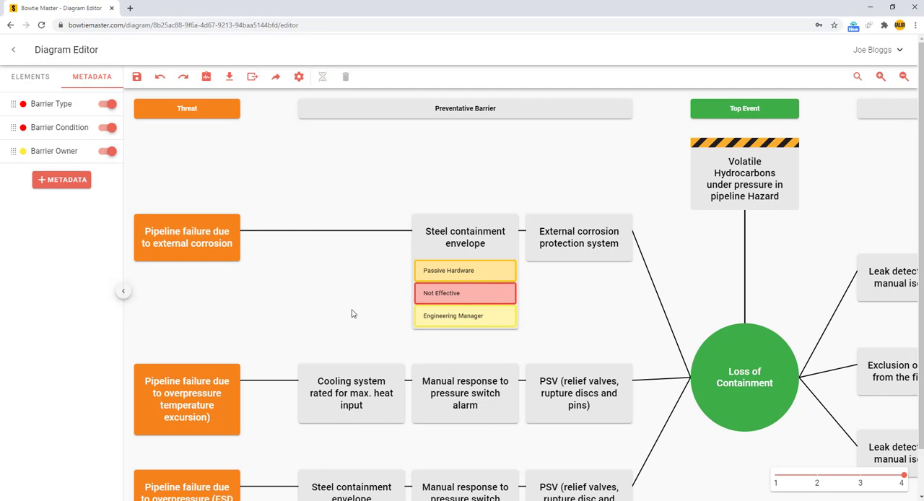
mouse_move(365, 302)
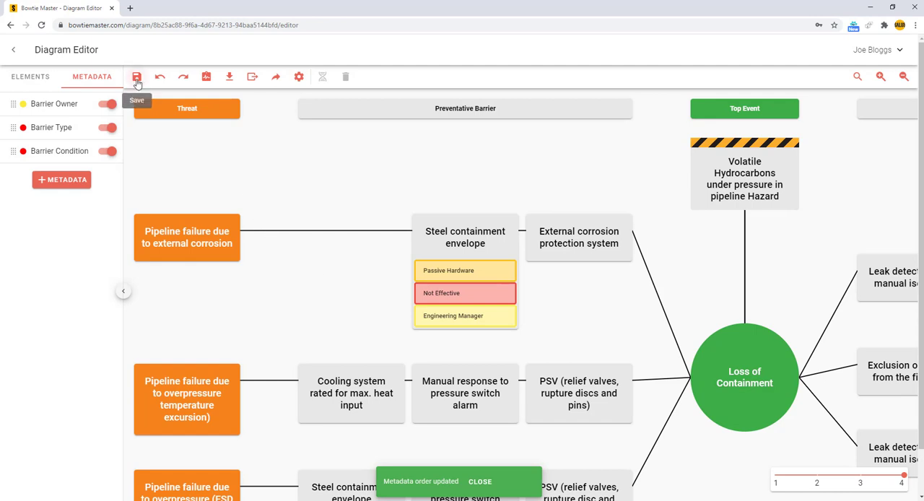
Save the diagram with Barrier Owner first, then toggle tag visibility off and back on.
click(136, 76)
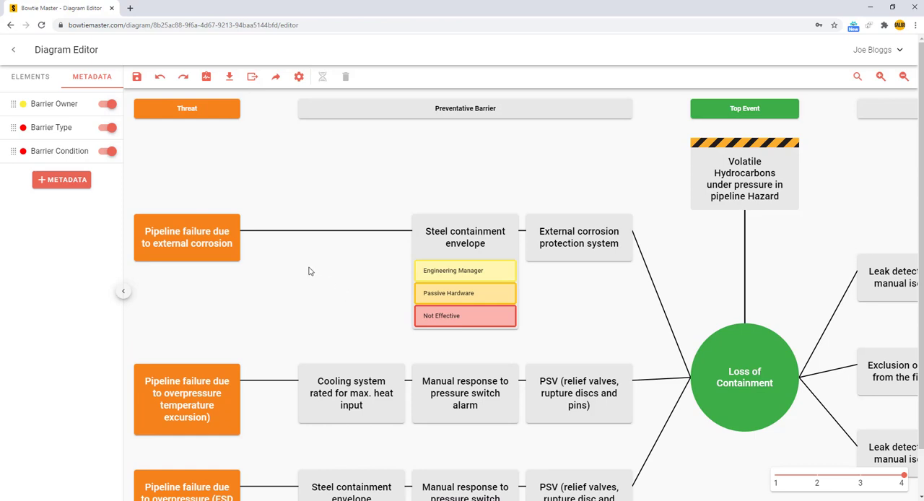
click(106, 150)
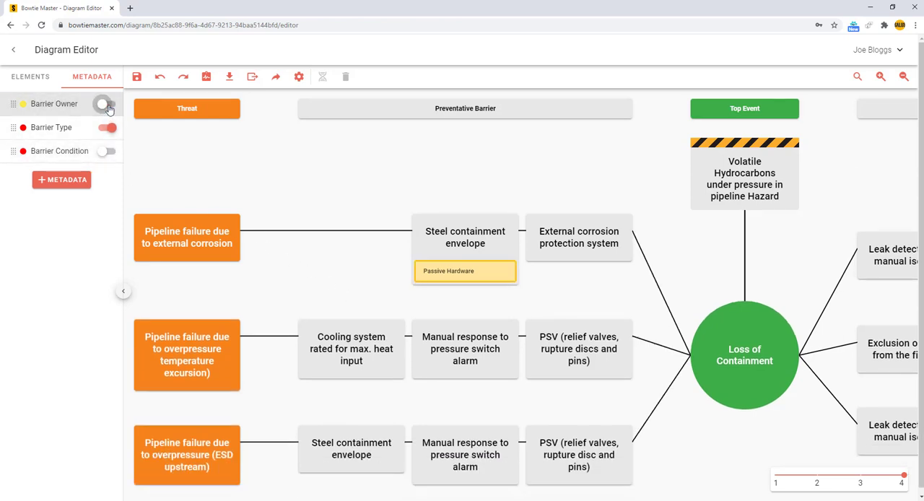
click(107, 103)
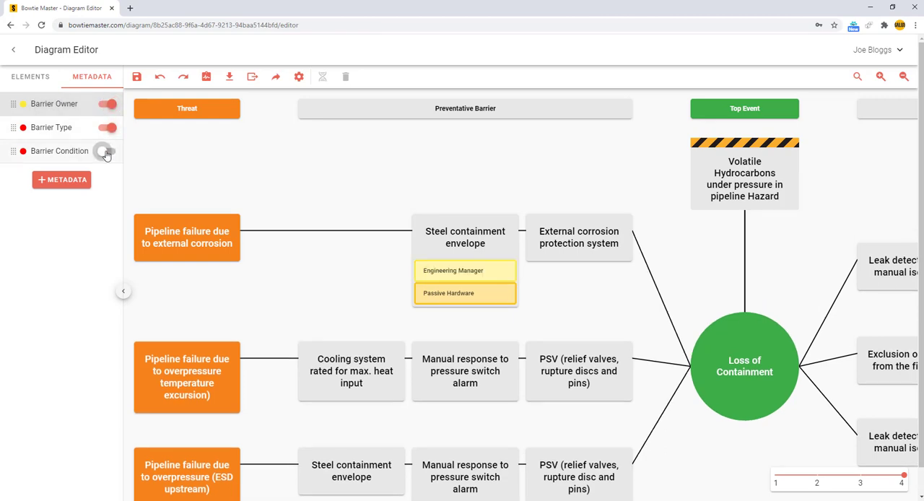
click(107, 150)
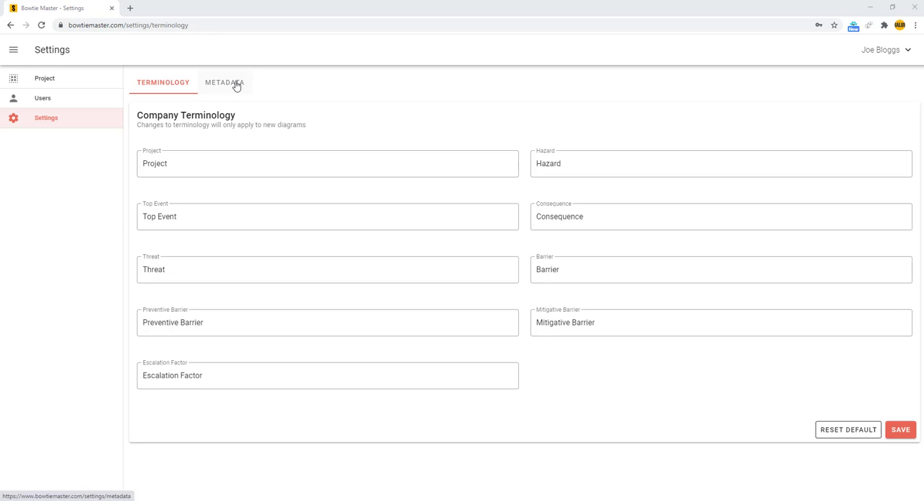
Show the account-wide Metadata Types list in Settings.
click(225, 80)
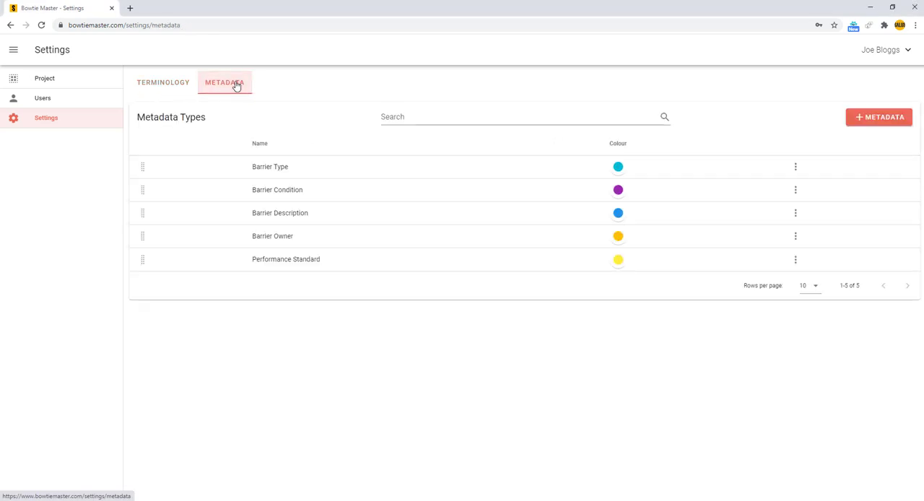